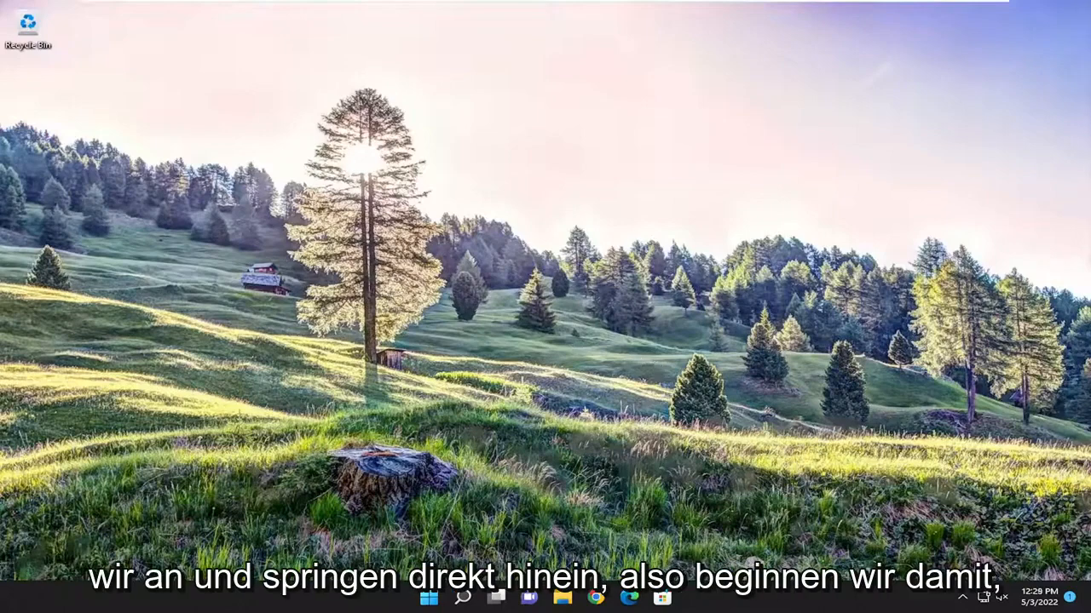
- Search Windows for 'troubleshoot' and launch the Troubleshoot settings result
{"action": "left_click", "coordinate": [464, 596]}
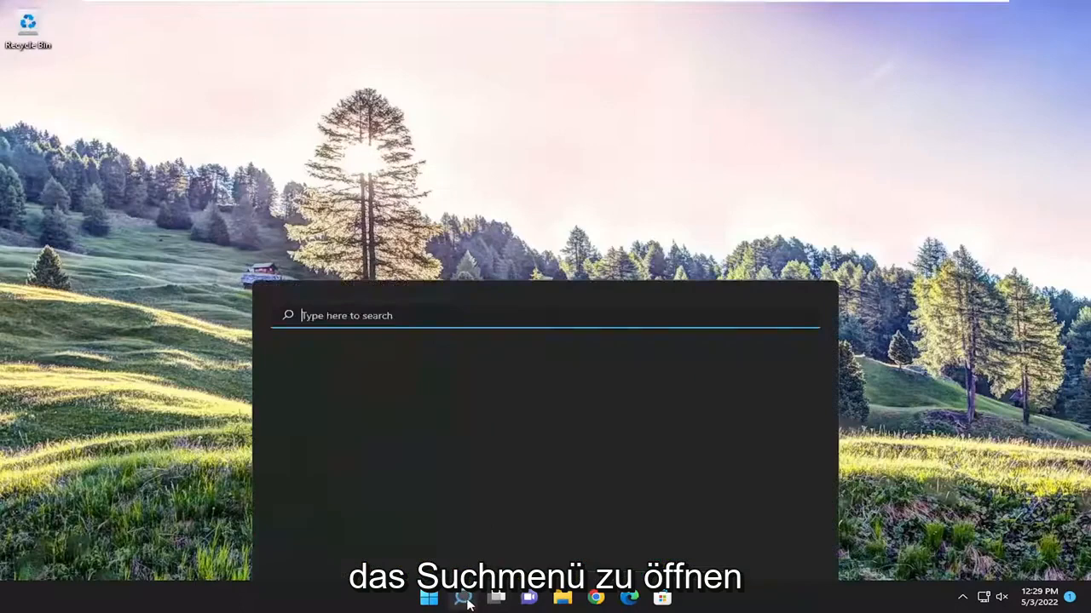
{"action": "type", "text": "troubleso"}
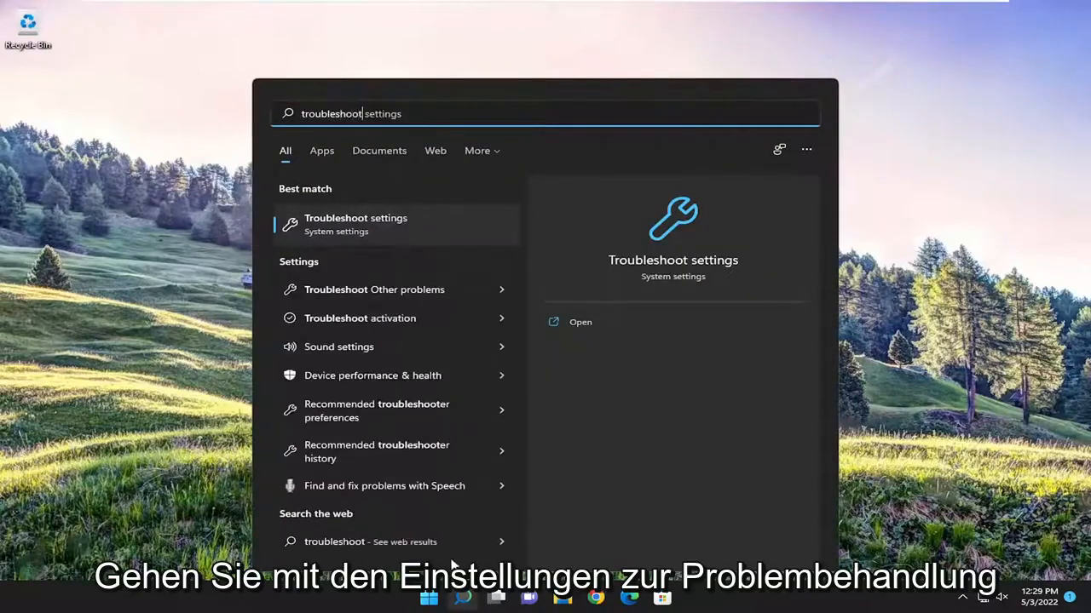
{"action": "left_click", "coordinate": [355, 224]}
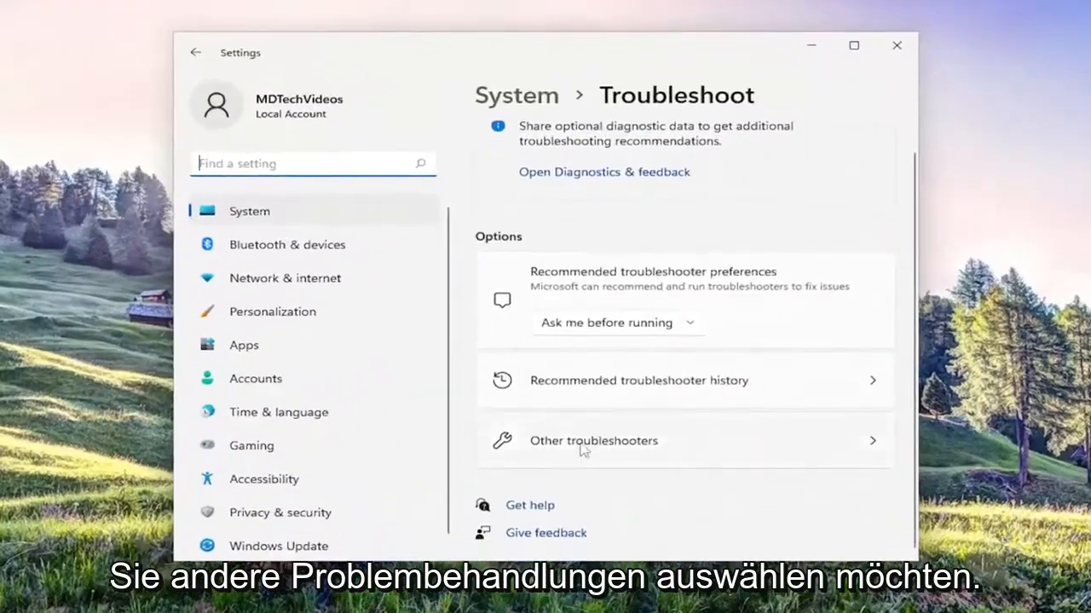
- Show Other troubleshooters and scroll down to the Windows Store Apps entry
{"action": "left_click", "coordinate": [593, 440]}
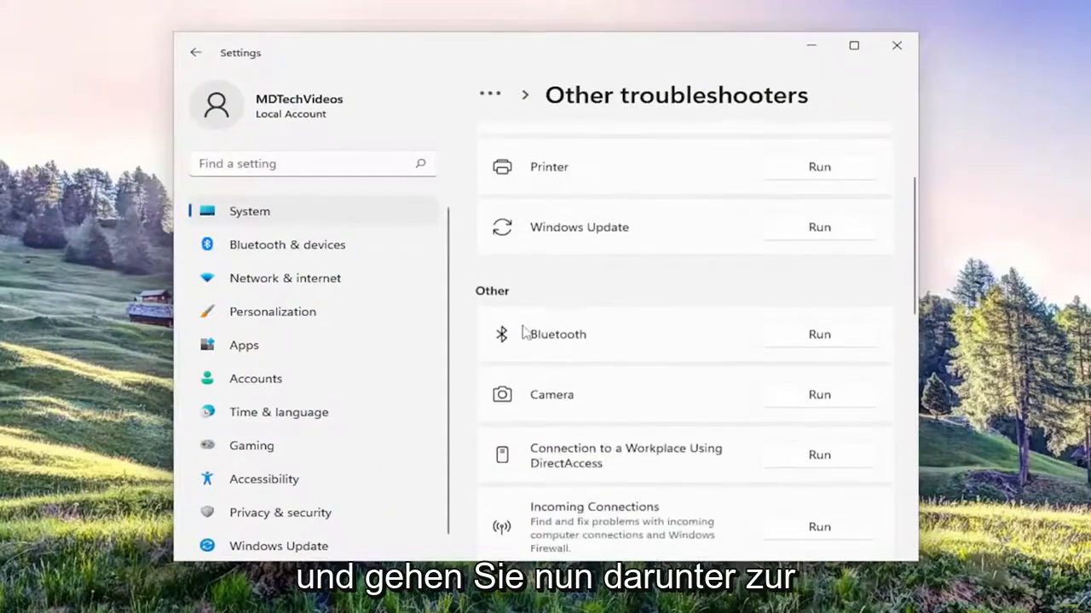
{"action": "scroll", "scroll_direction": "down", "scroll_amount": 3}
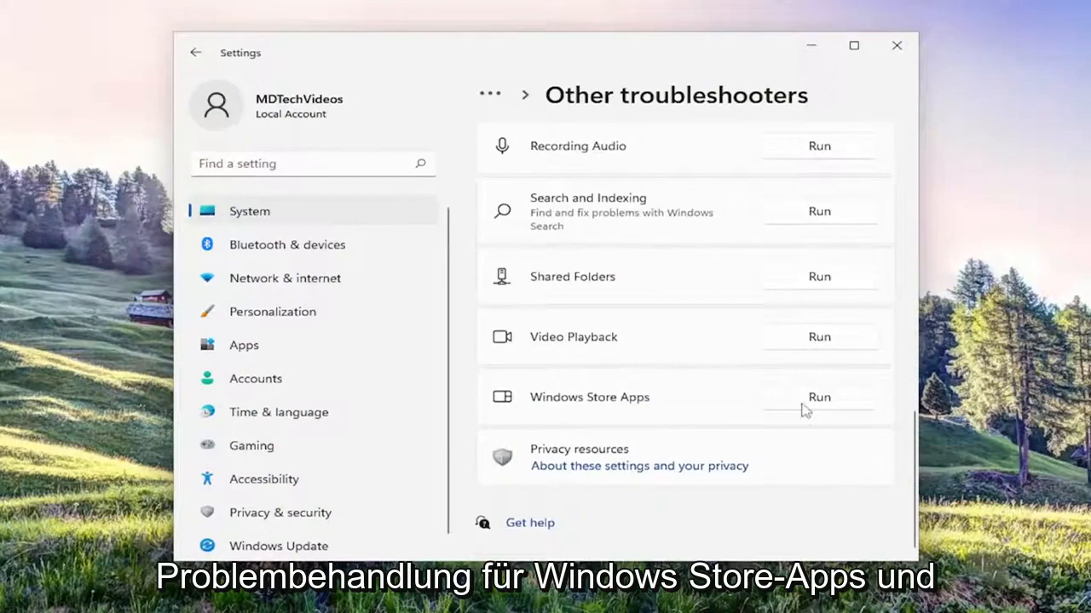
- Run the Windows Store Apps troubleshooter past the Microsoft account sign-in notice to completion
{"action": "left_click", "coordinate": [818, 397]}
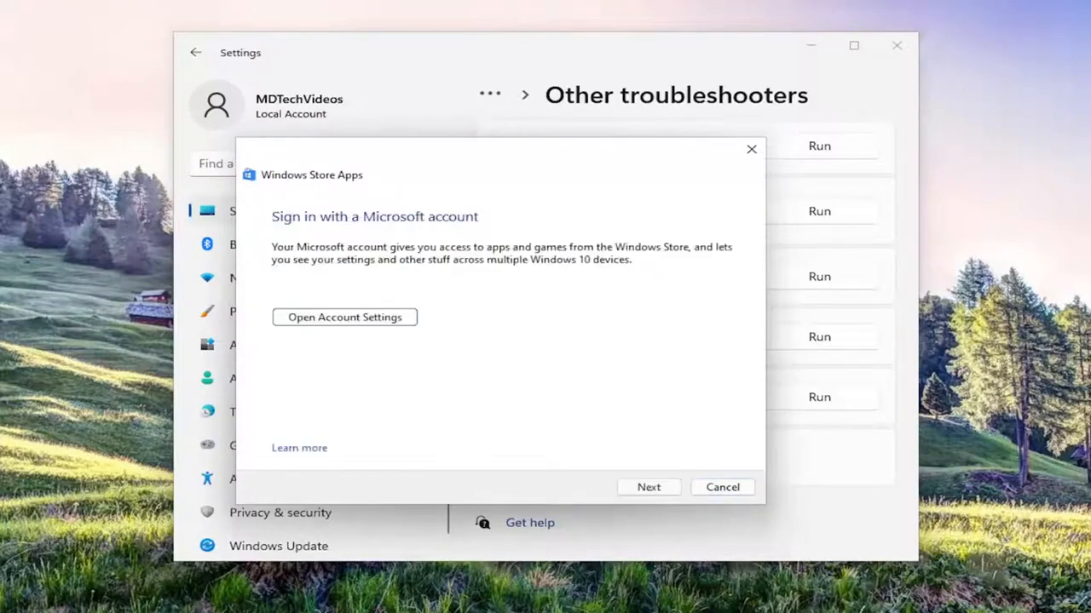
{"action": "mouse_move", "coordinate": [644, 527]}
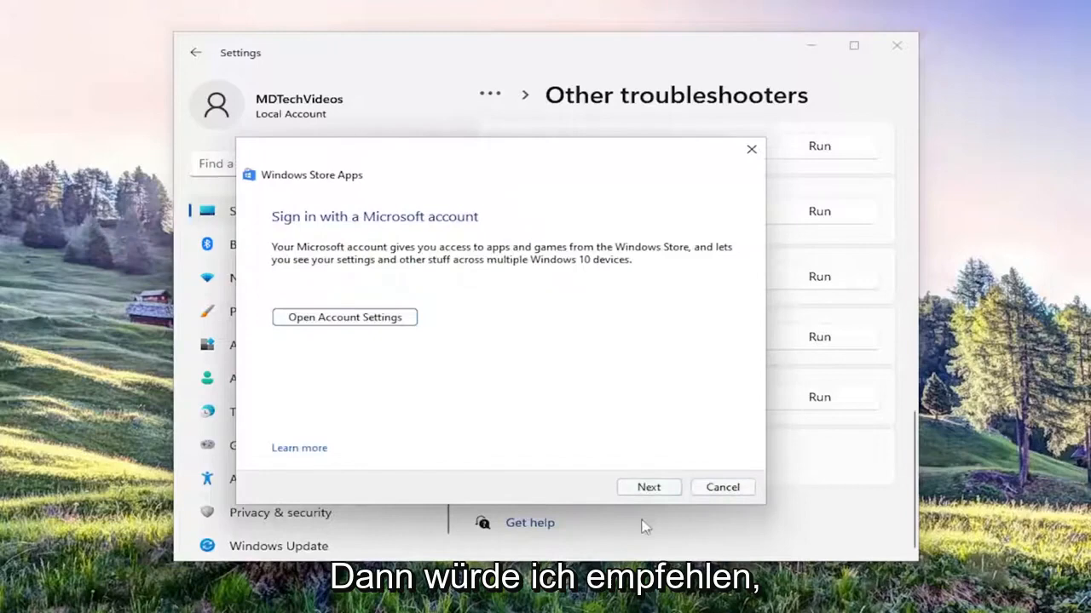
{"action": "left_click", "coordinate": [647, 488]}
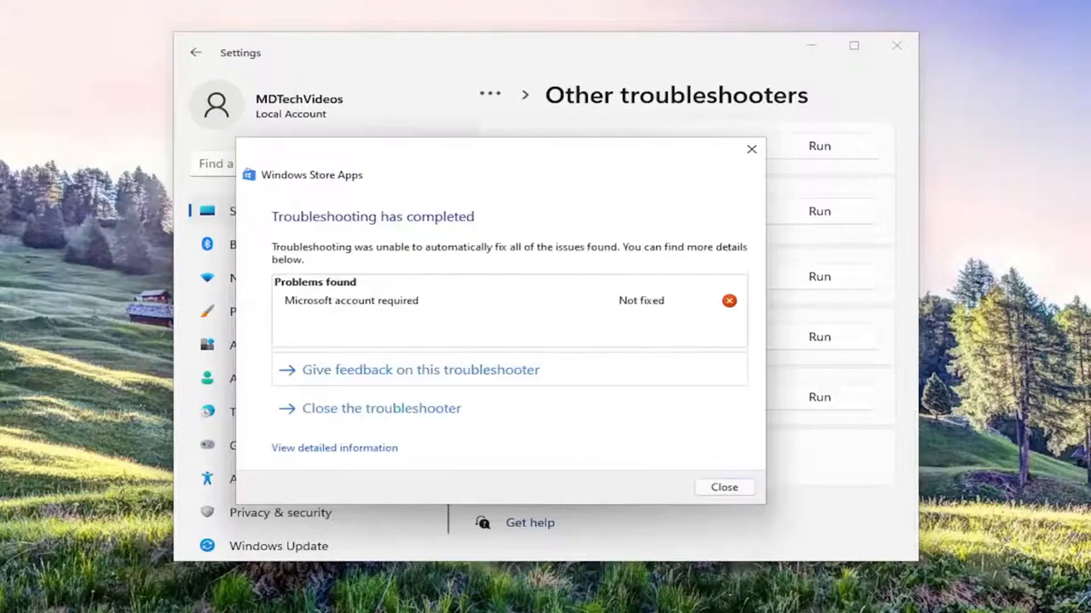
{"action": "mouse_move", "coordinate": [681, 375]}
{"action": "type", "text": "c"}
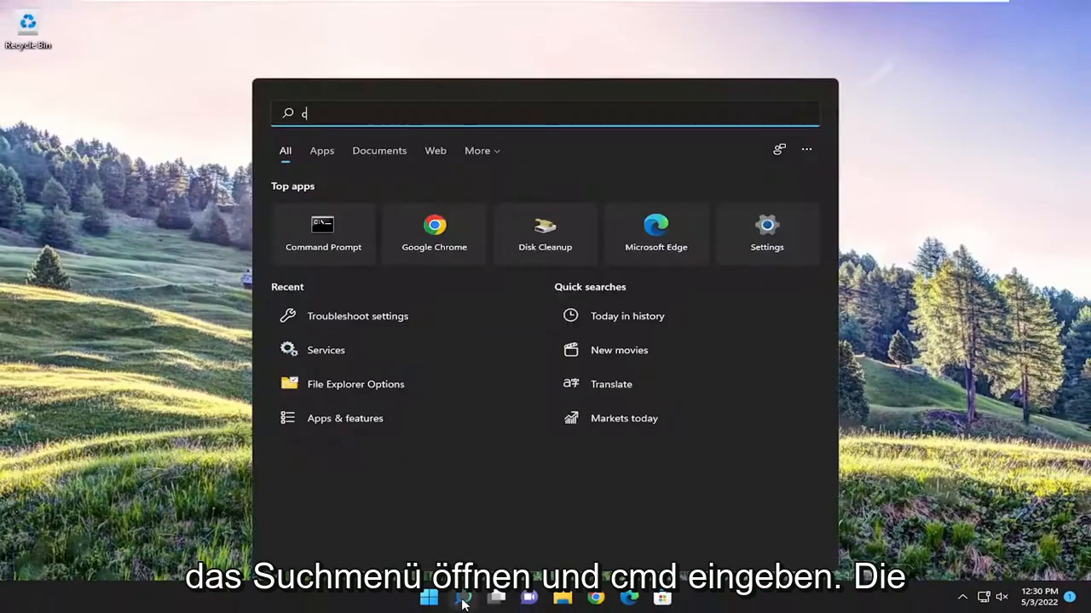
- Search 'cmd' and launch Command Prompt as administrator, confirming the UAC prompt
{"action": "type", "text": "md"}
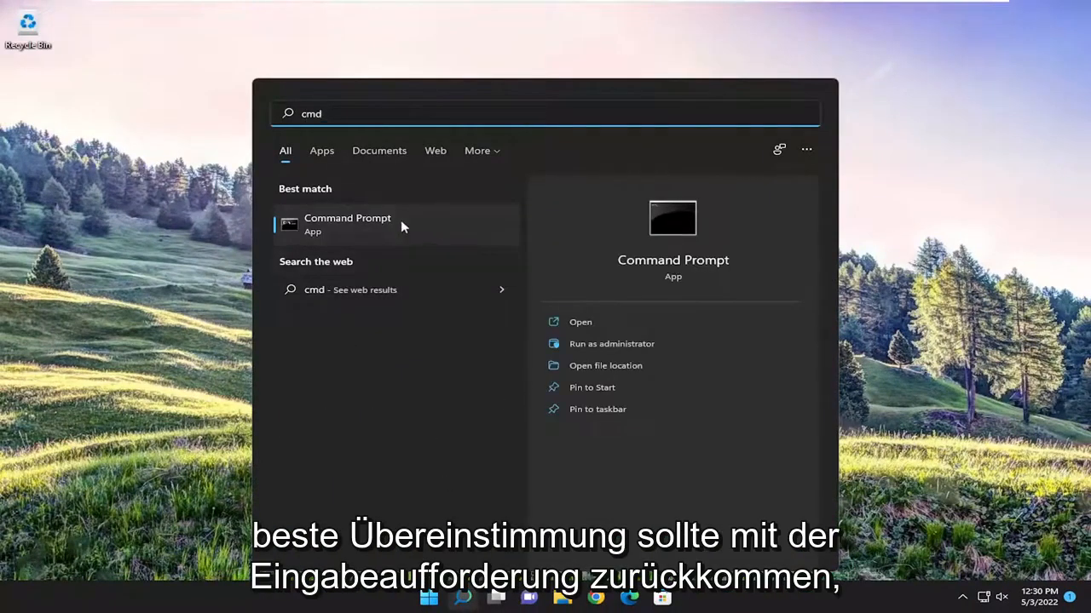
{"action": "right_click", "coordinate": [348, 225]}
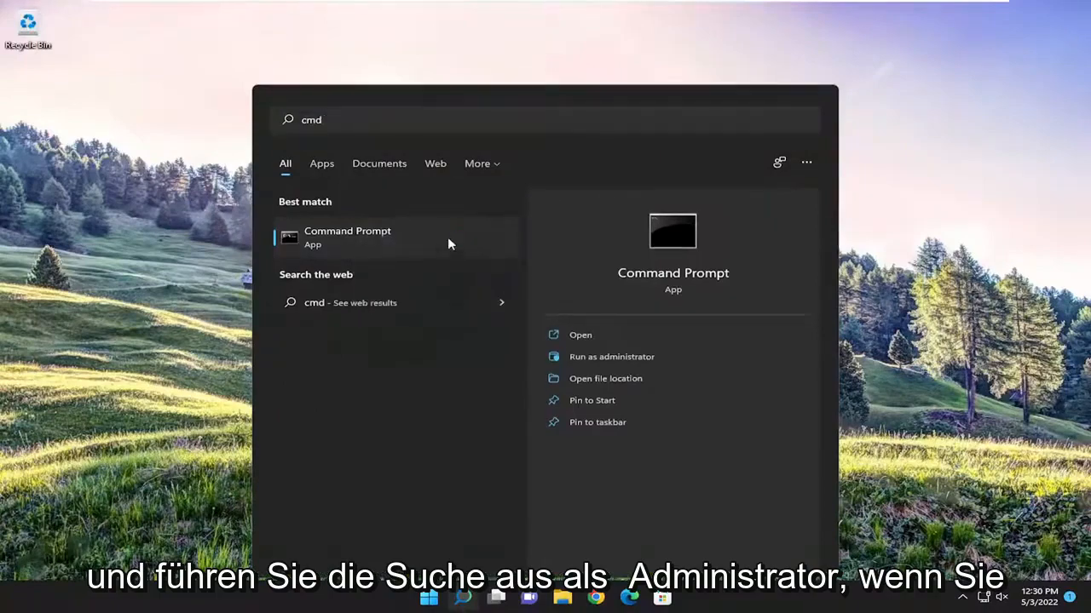
{"action": "left_click", "coordinate": [610, 356]}
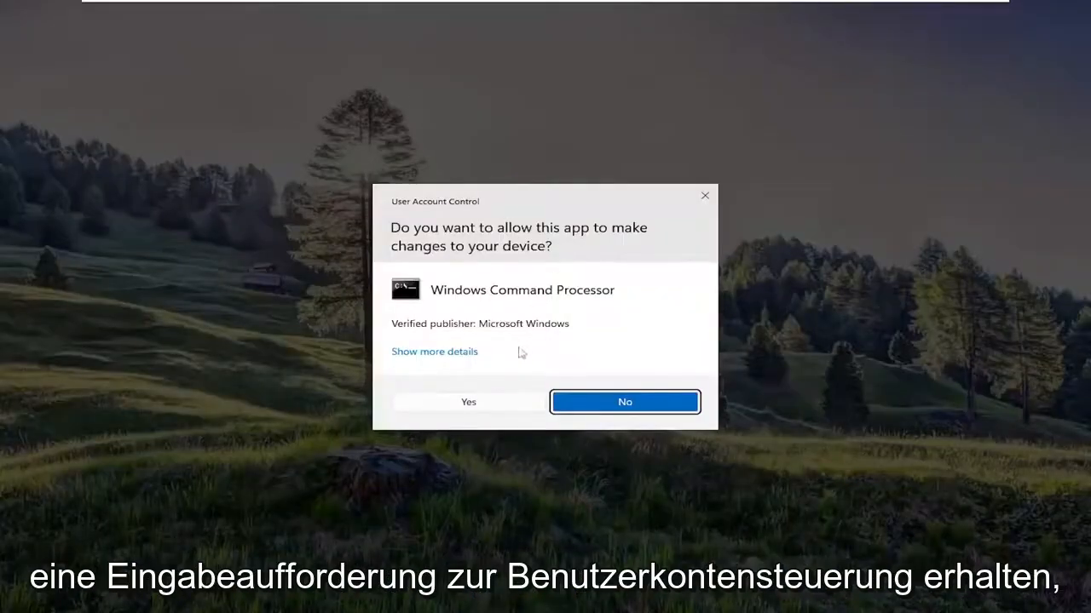
{"action": "left_click", "coordinate": [467, 402]}
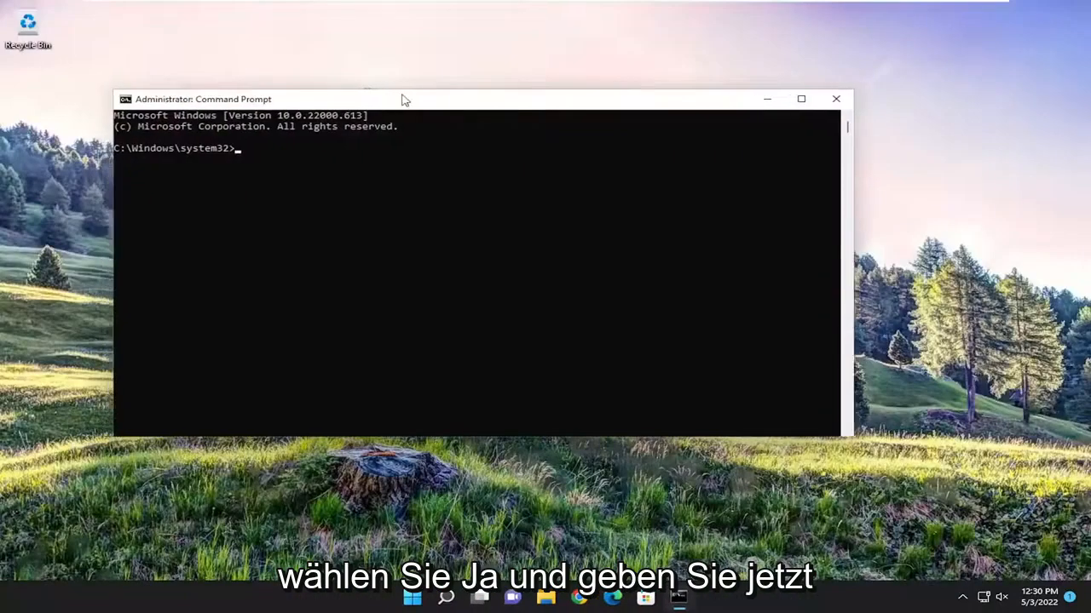
- Run sfc /scannow to start a system file integrity scan
{"action": "type", "text": "sfc"}
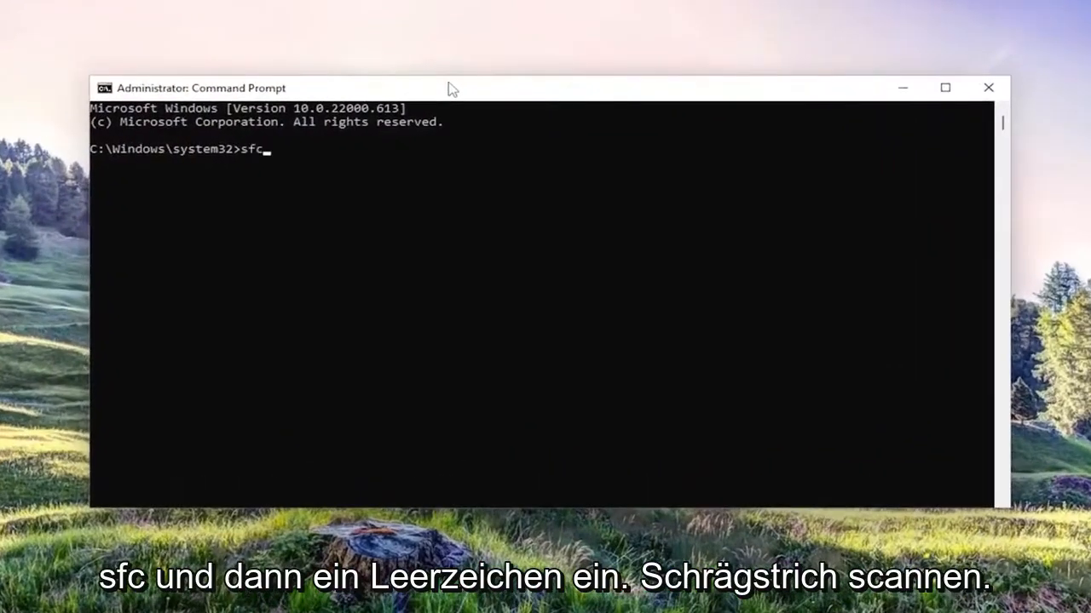
{"action": "type", "text": "/scan"}
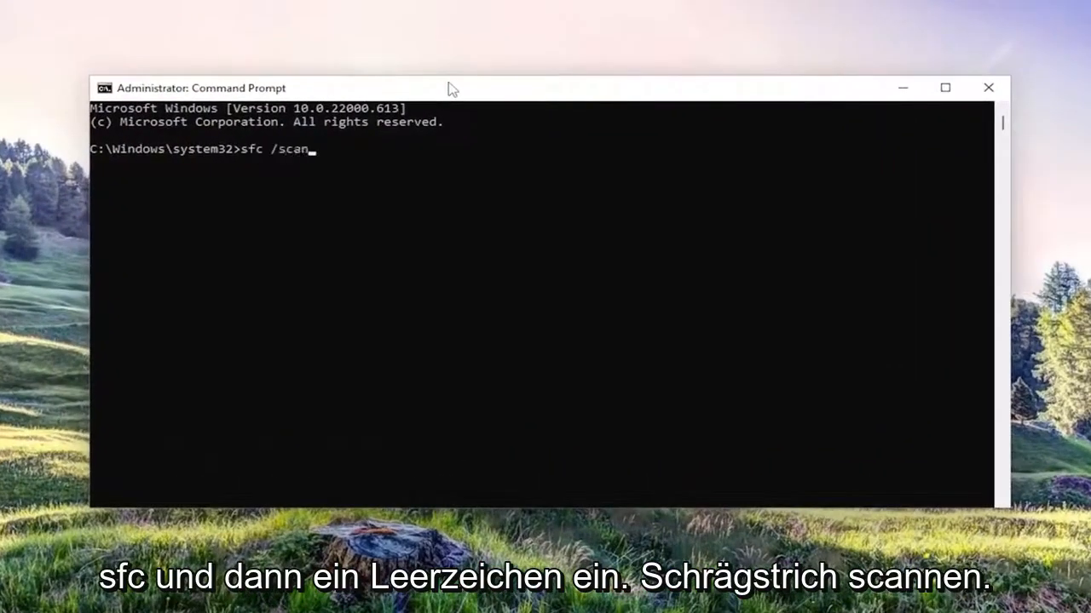
{"action": "type", "text": "now"}
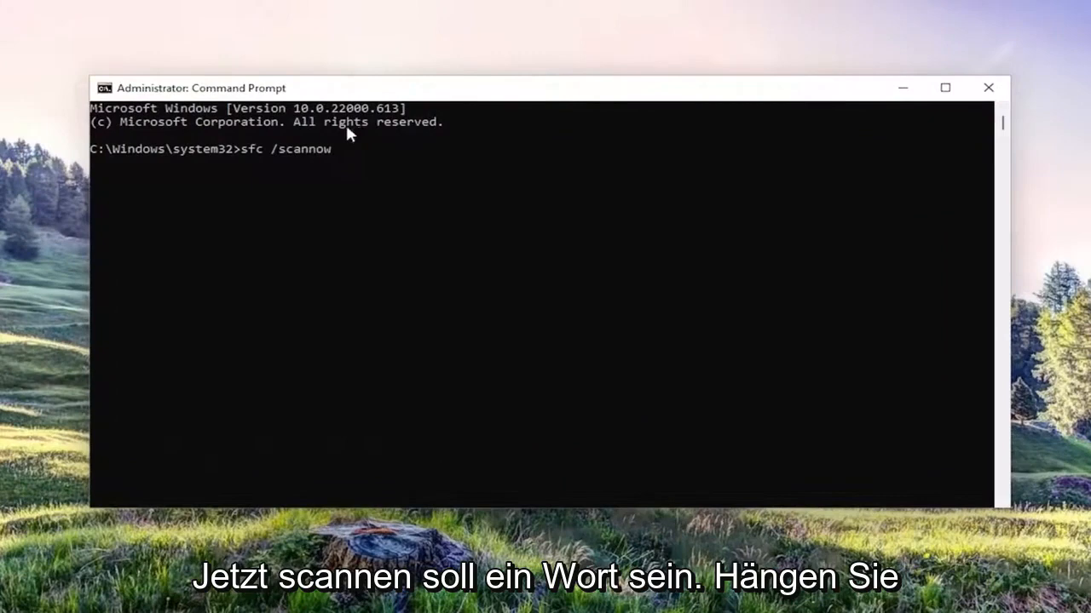
{"action": "mouse_move", "coordinate": [276, 179]}
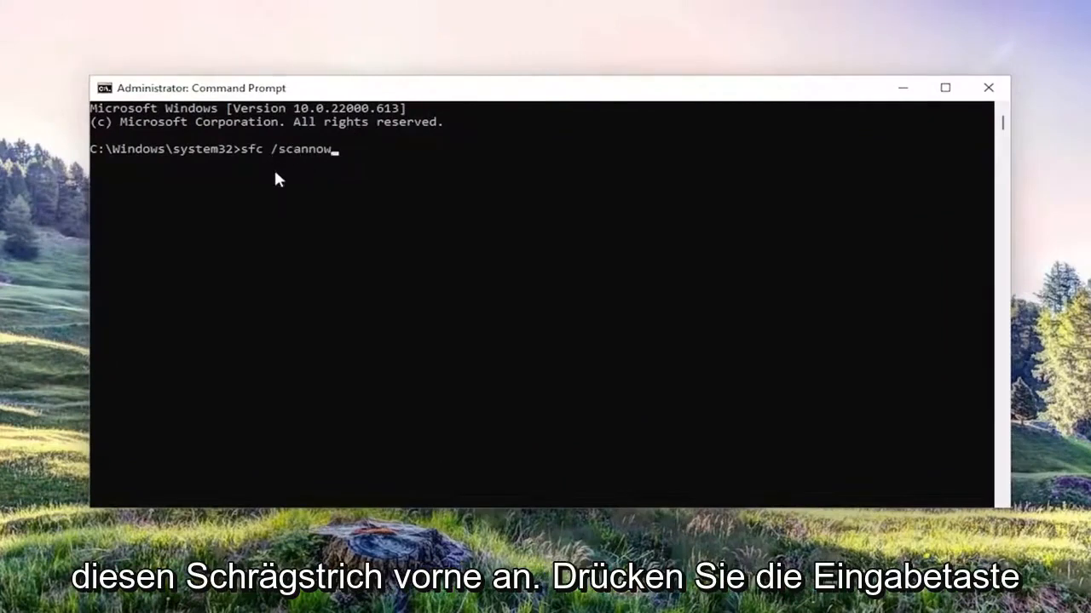
{"action": "key", "text": "enter"}
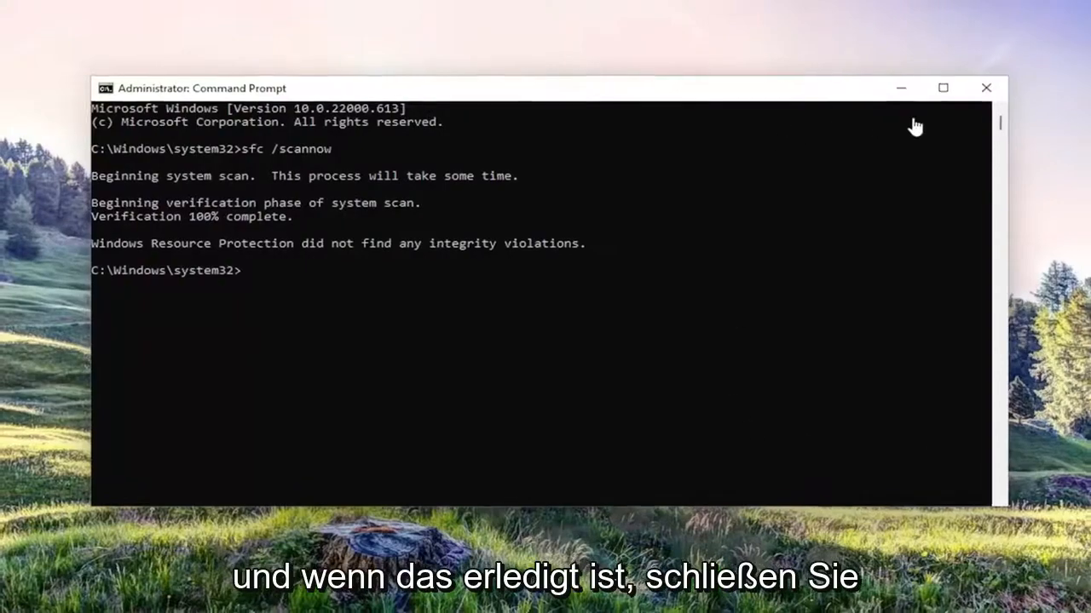
- Close Command Prompt after the scan reports no integrity violations
{"action": "left_click", "coordinate": [985, 88]}
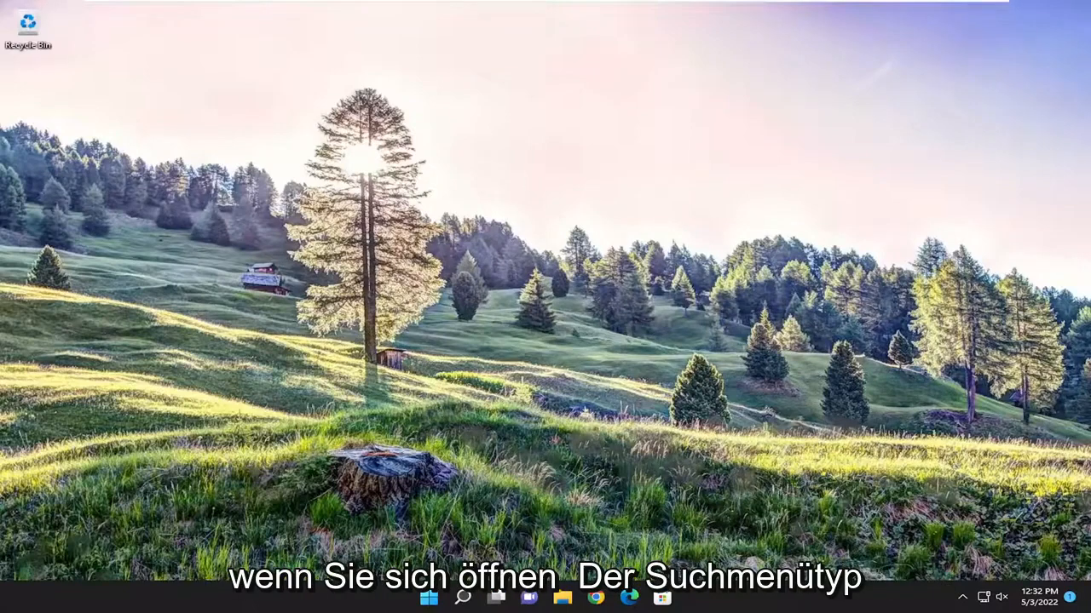
- Search Windows for 'default apps' to reach the Default apps settings page
{"action": "left_click", "coordinate": [464, 596]}
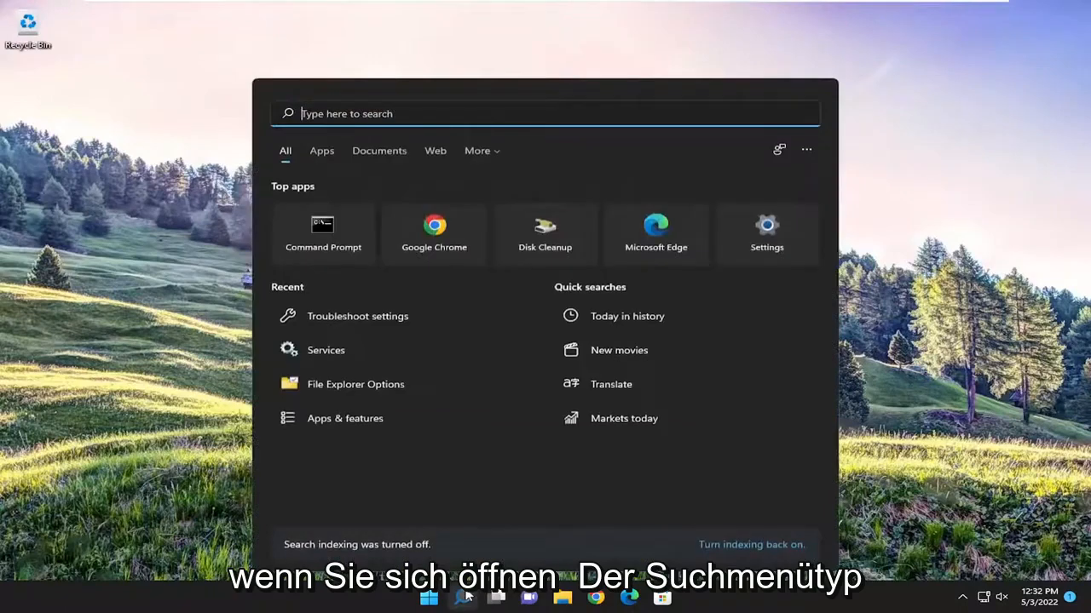
{"action": "type", "text": "defa"}
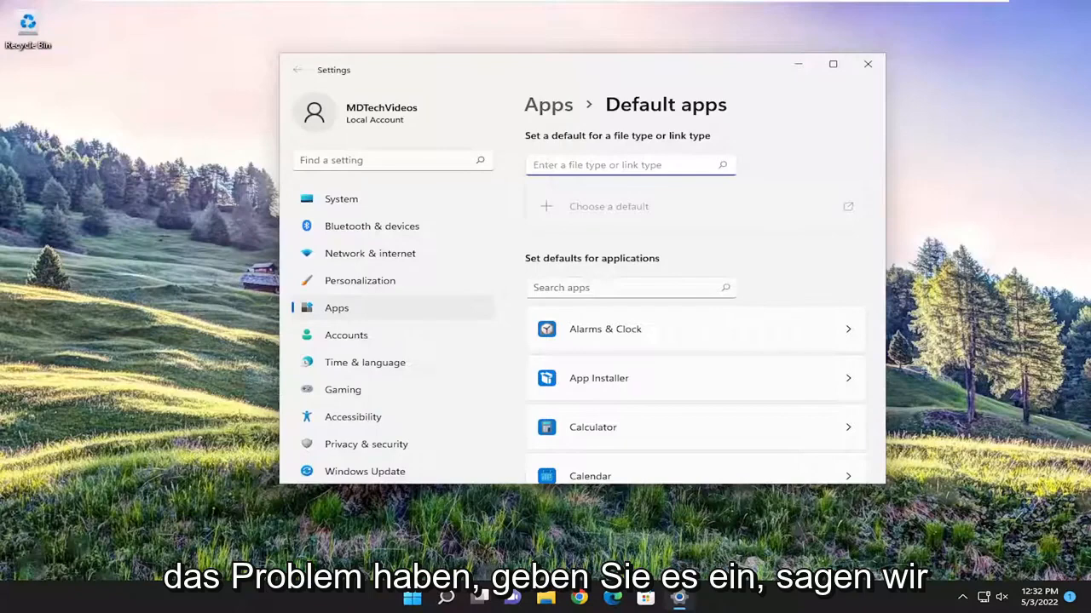
- Set Photos as the default app for .png files and close Settings
{"action": "type", "text": ".png"}
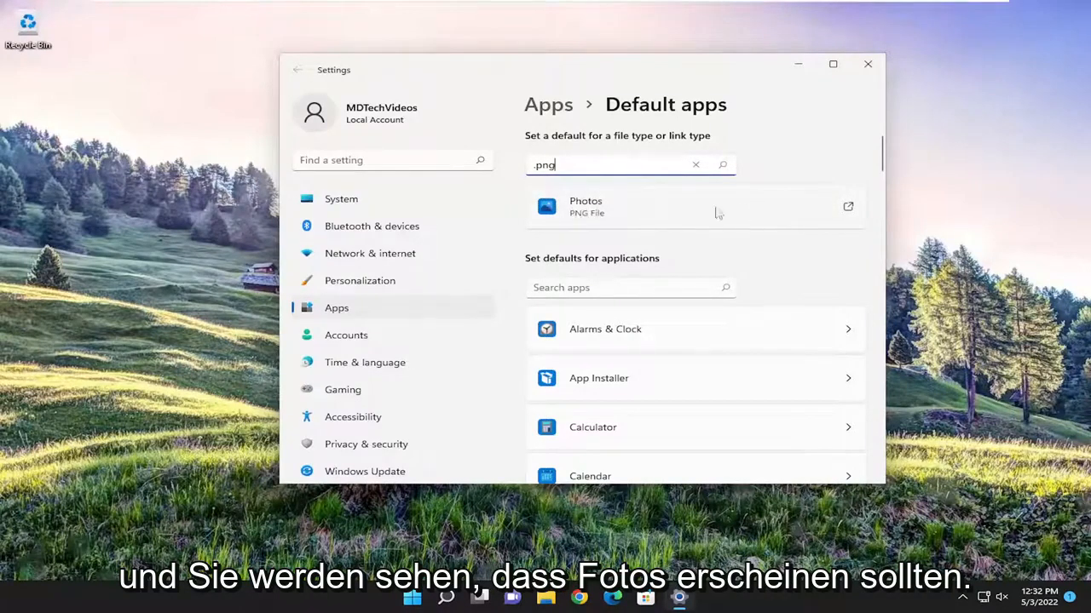
{"action": "left_click", "coordinate": [693, 206]}
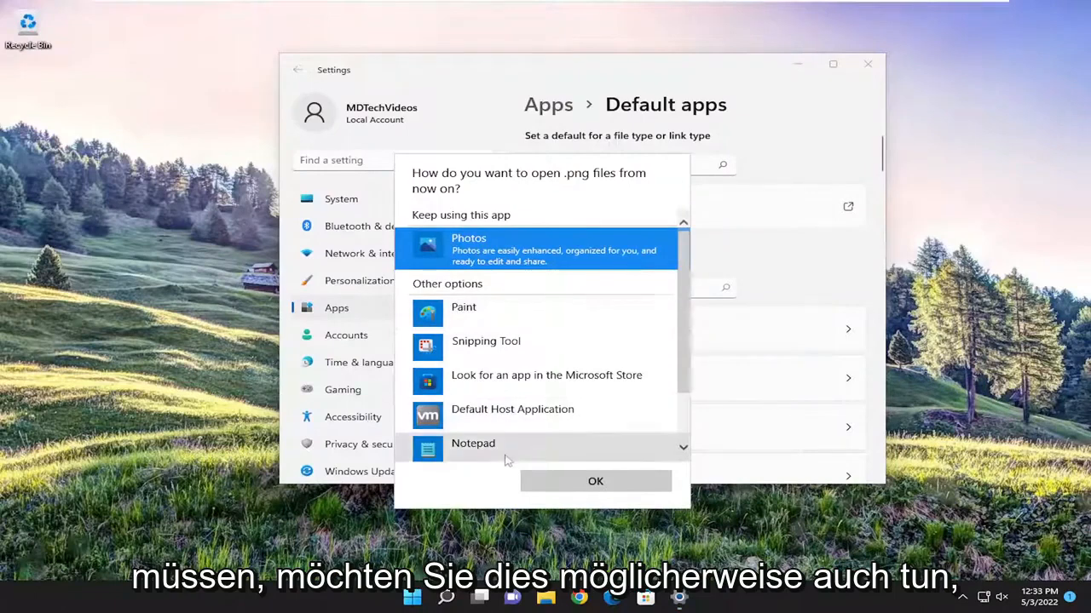
{"action": "left_click", "coordinate": [594, 480]}
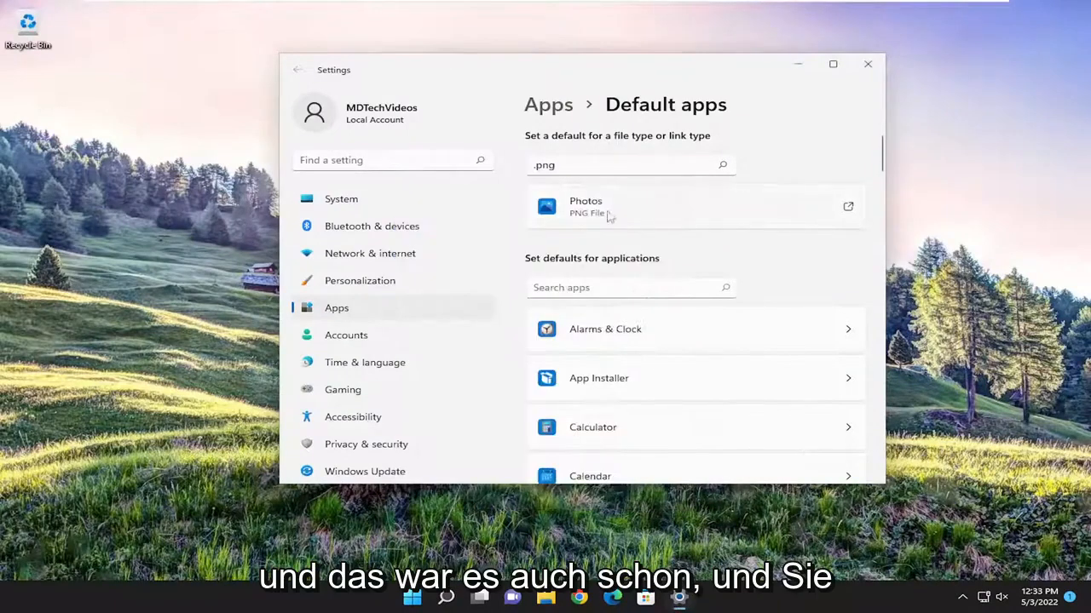
{"action": "mouse_move", "coordinate": [648, 211]}
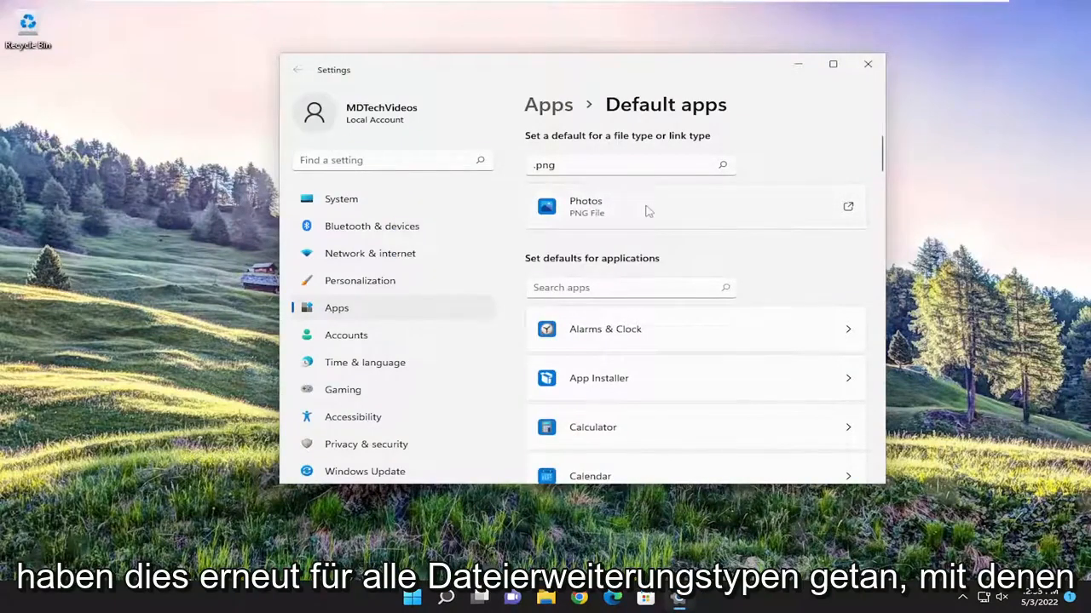
{"action": "mouse_move", "coordinate": [622, 235]}
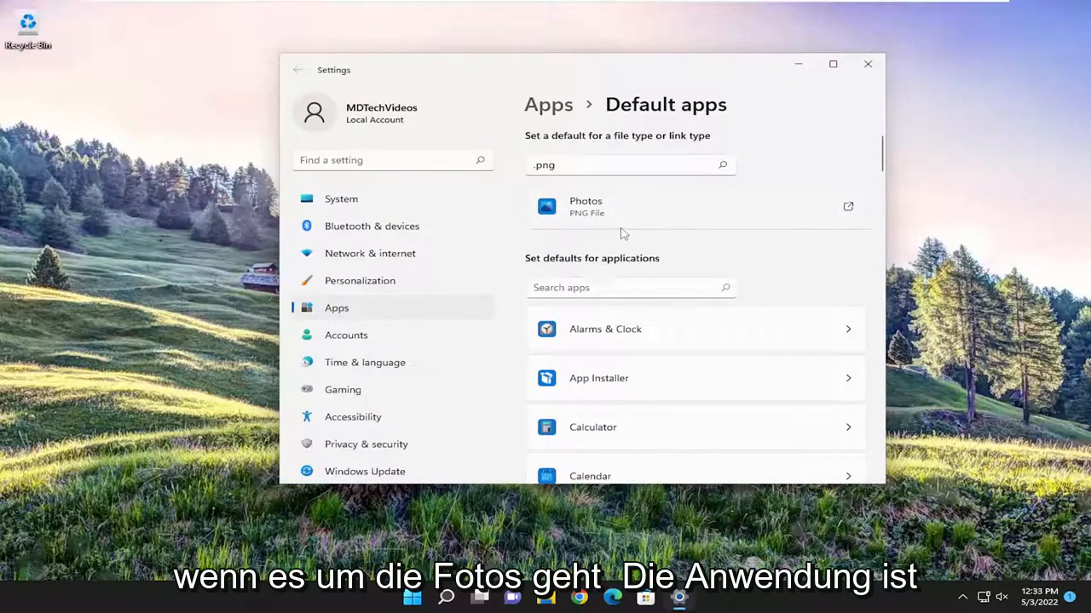
{"action": "mouse_move", "coordinate": [868, 65]}
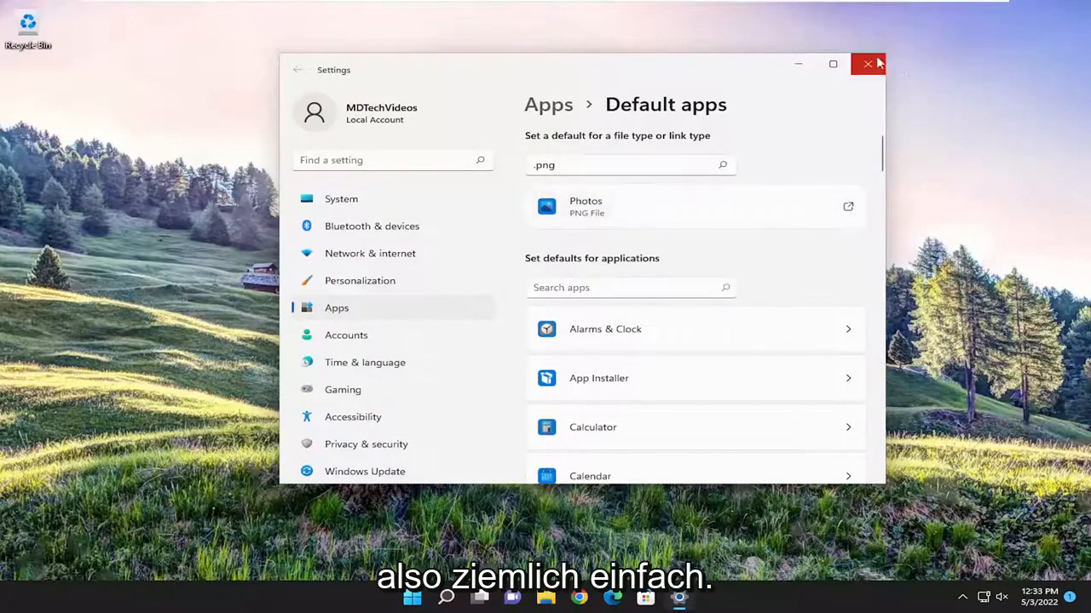
{"action": "left_click", "coordinate": [867, 65]}
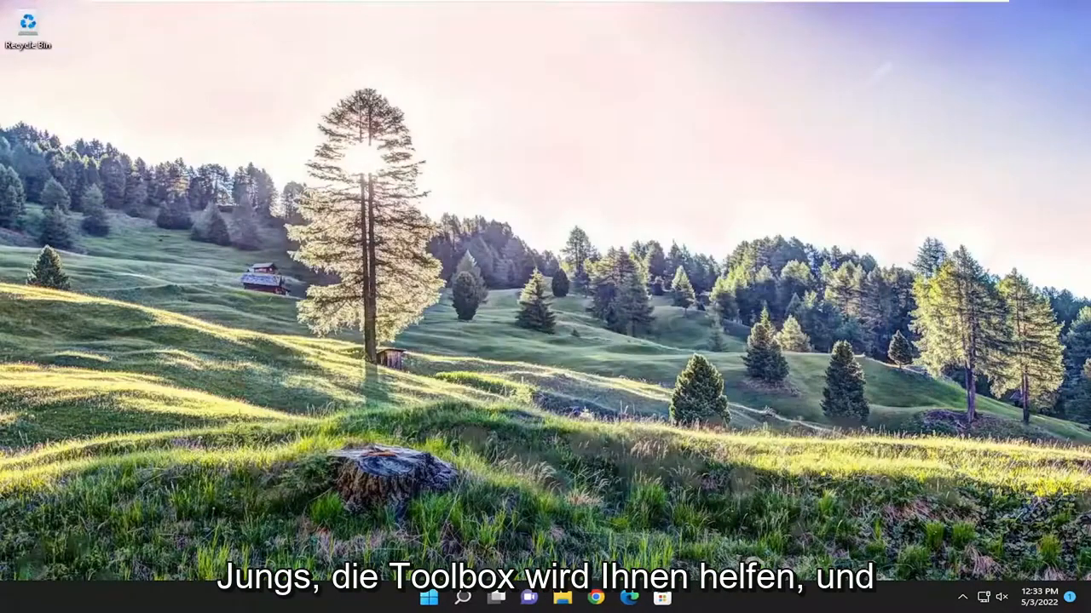